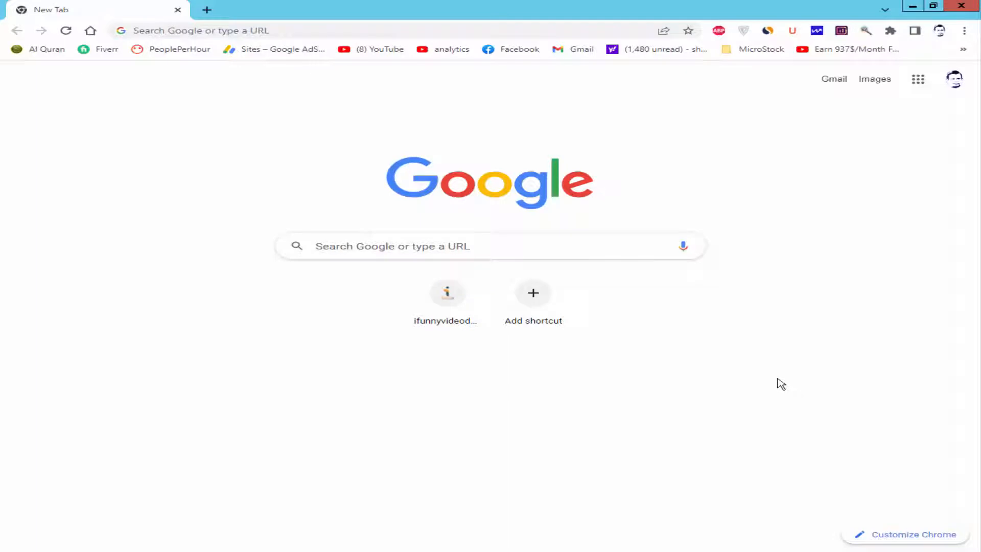
mouse_move(755, 251)
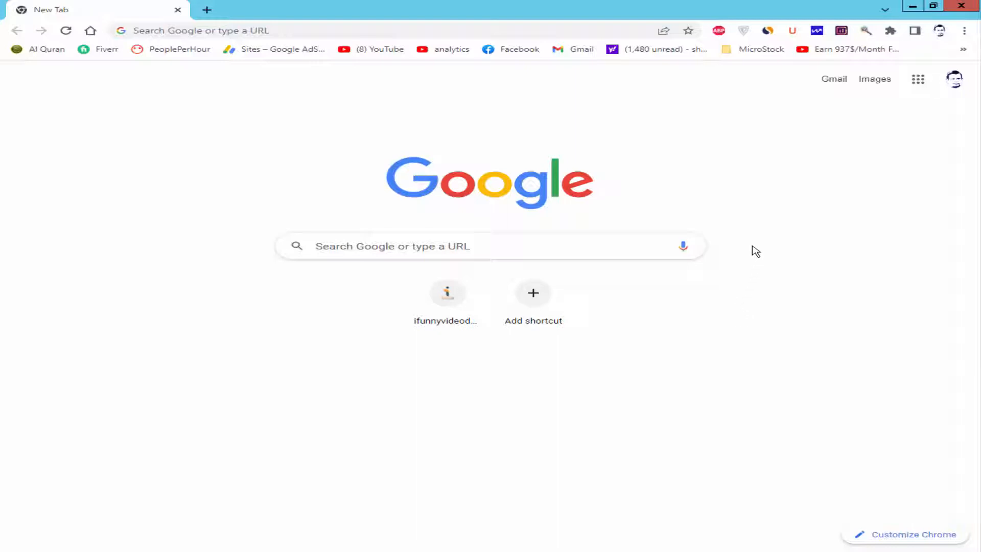
mouse_move(767, 266)
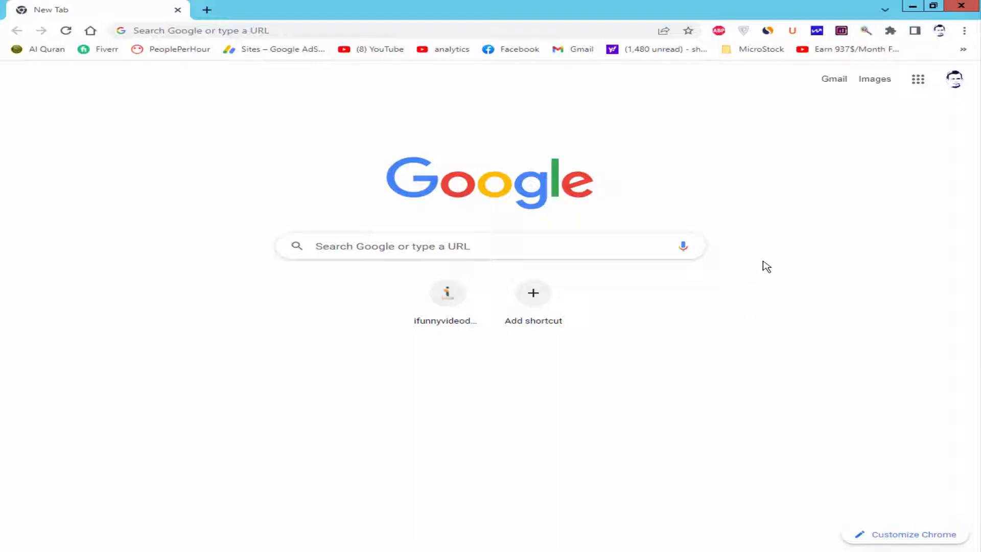
mouse_move(574, 115)
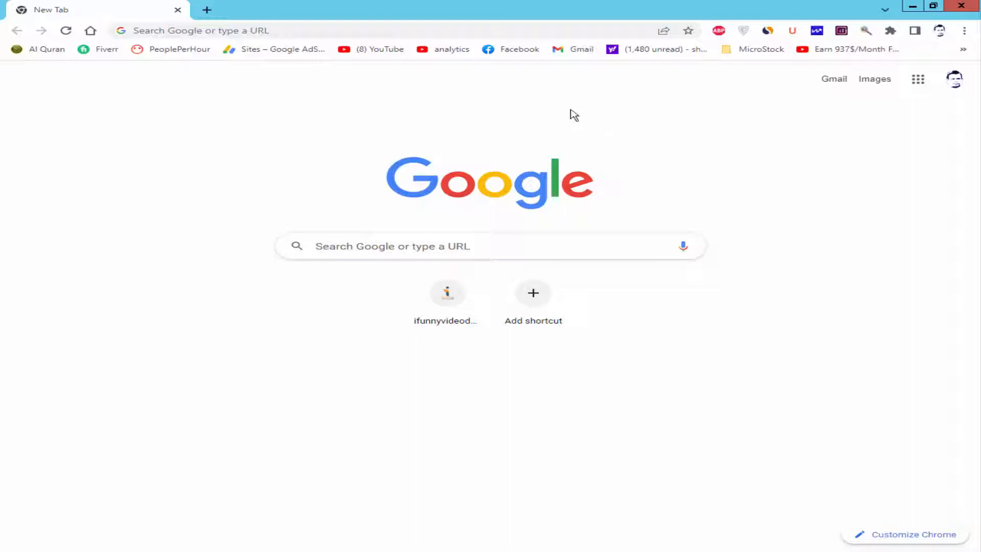
mouse_move(734, 144)
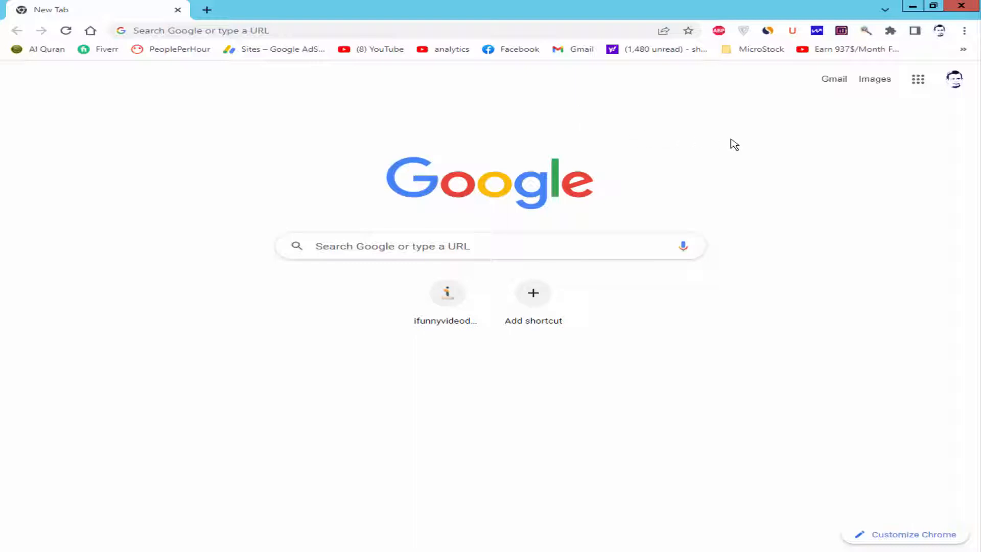
mouse_move(768, 175)
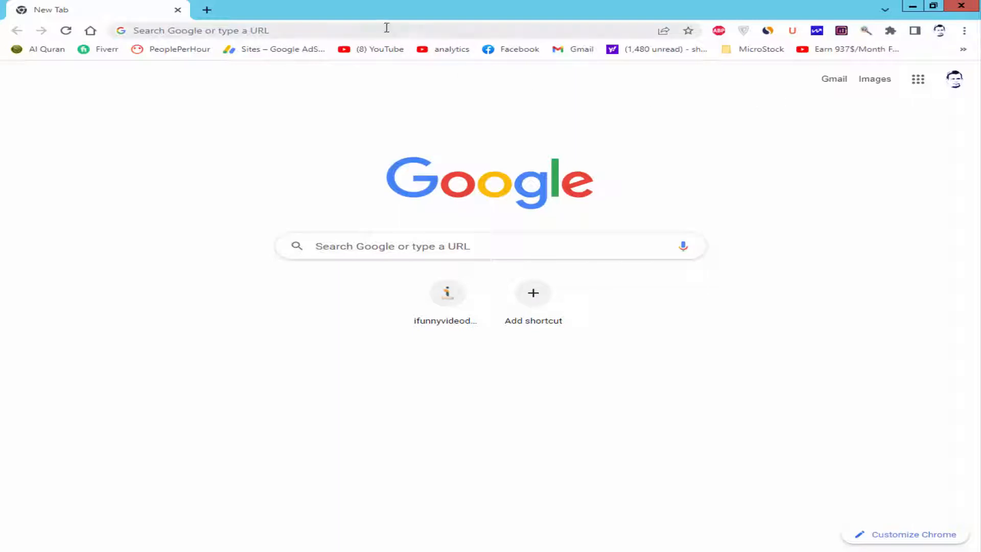
Launch Google Drive from the apps launcher and show My Drive's New folder / File upload menu
left_click(918, 78)
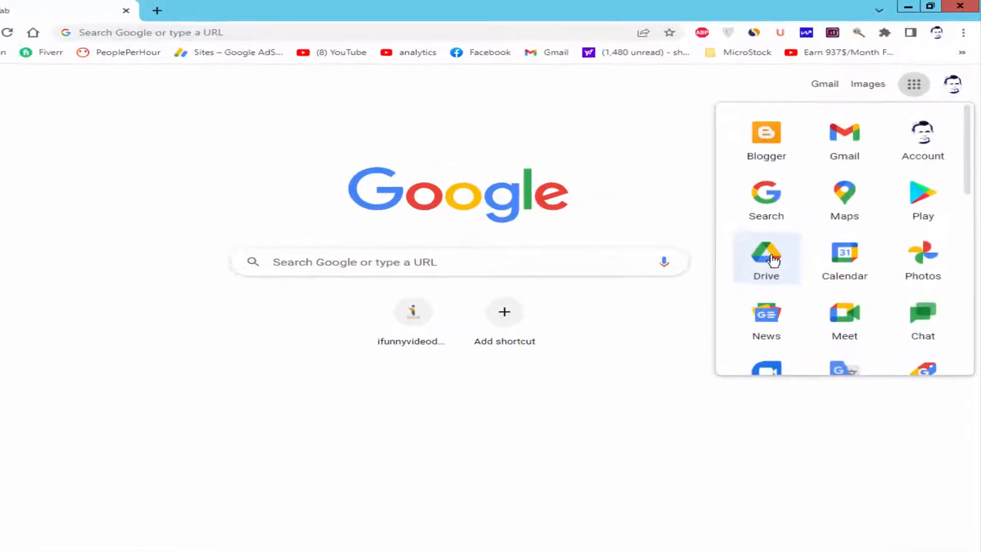
left_click(765, 259)
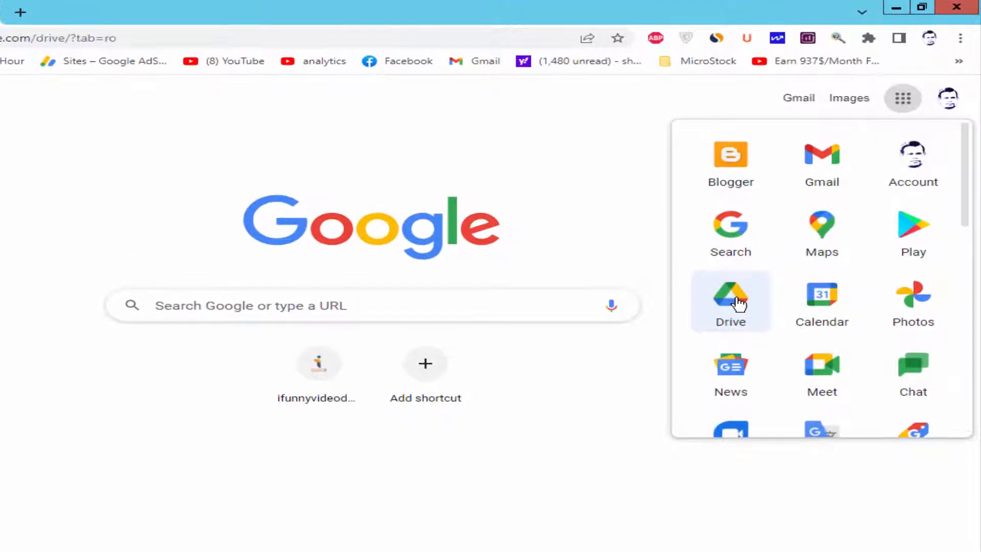
left_click(730, 300)
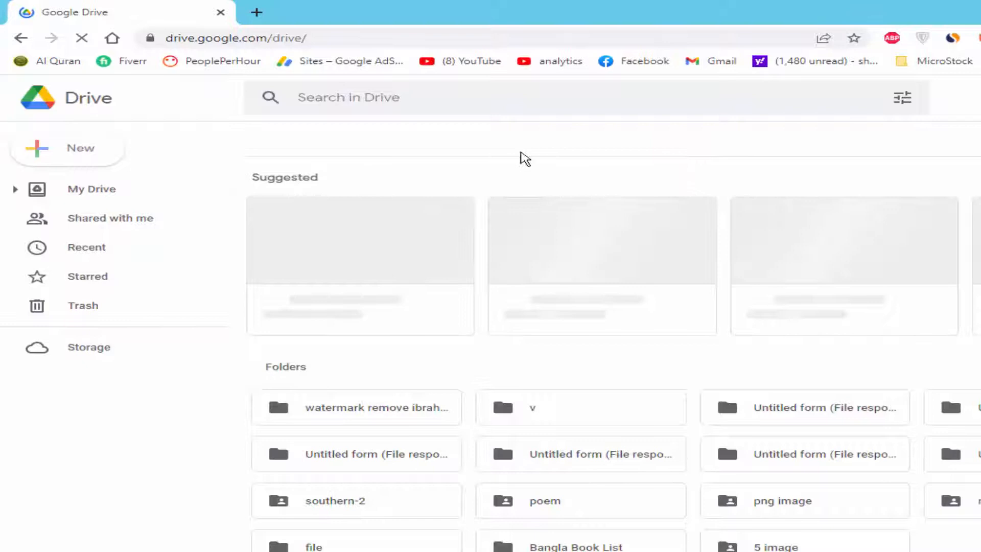
mouse_move(487, 140)
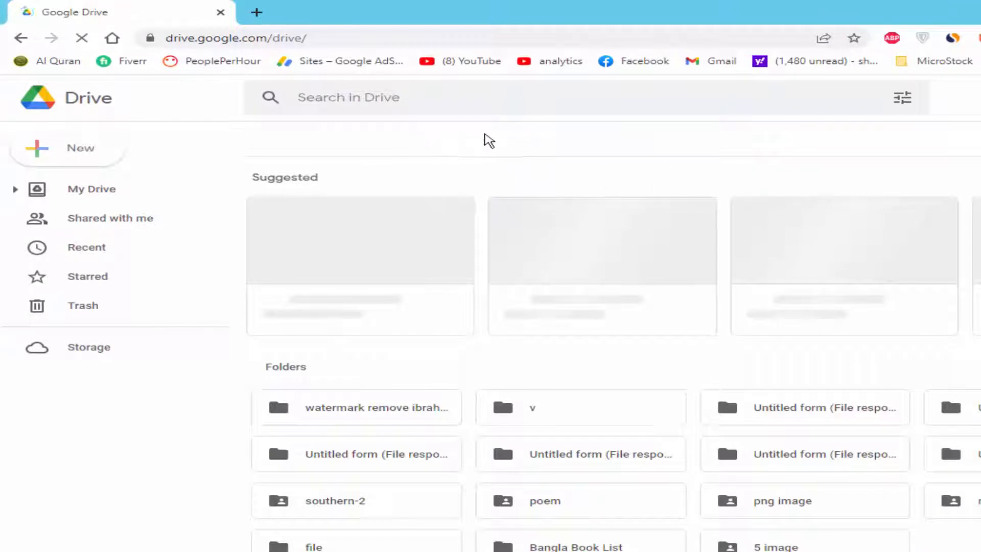
mouse_move(507, 151)
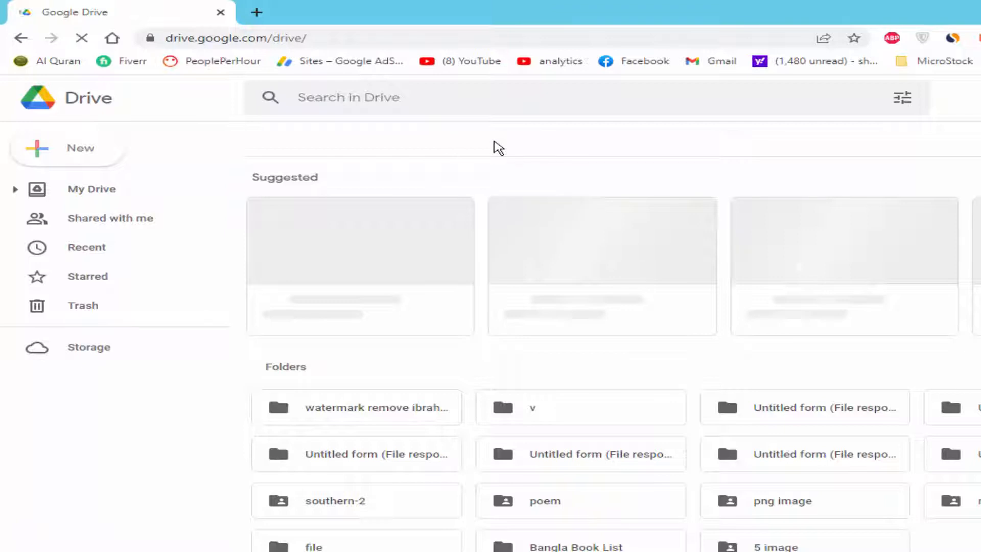
left_click(92, 189)
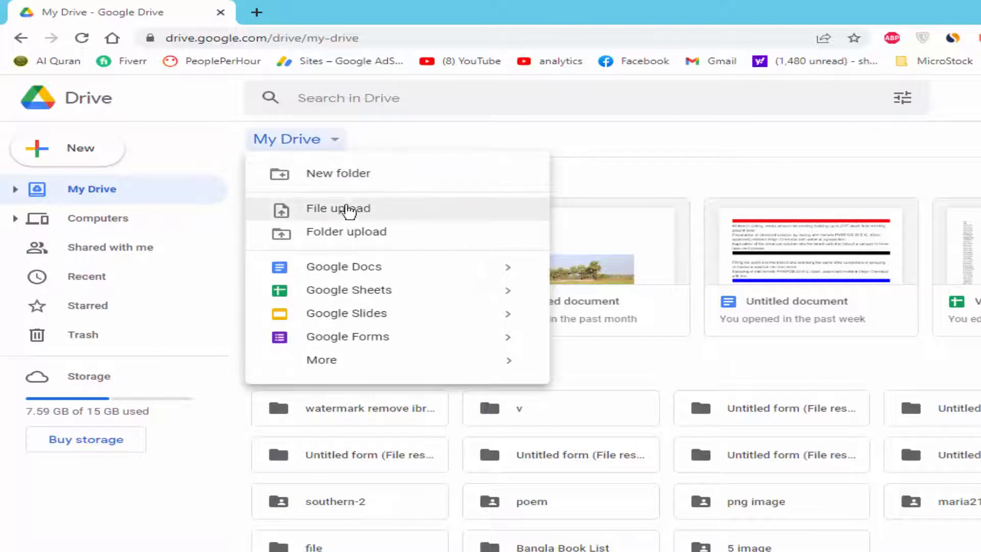
Upload 'International Univeristy.doc' from the Desktop via File upload
left_click(570, 148)
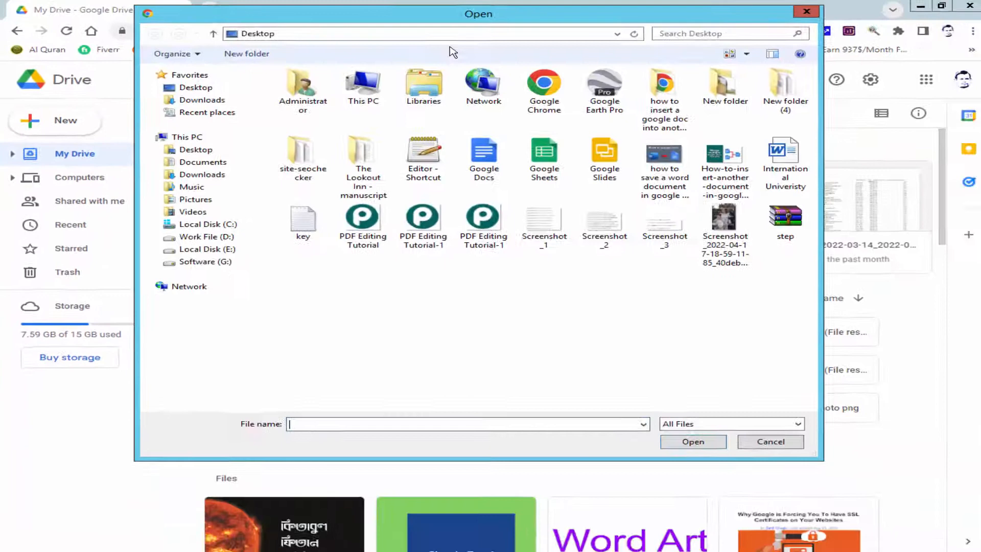
left_click(786, 160)
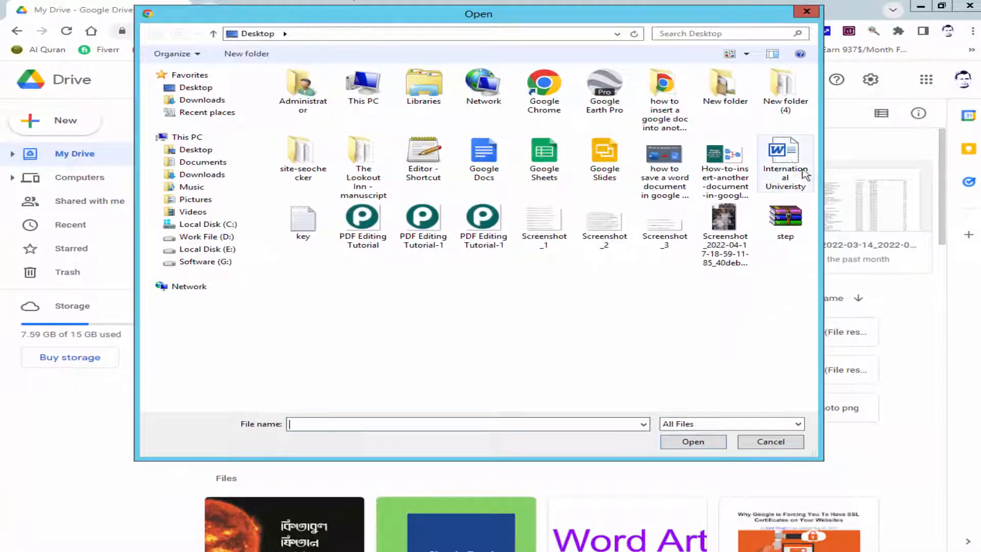
left_click(785, 156)
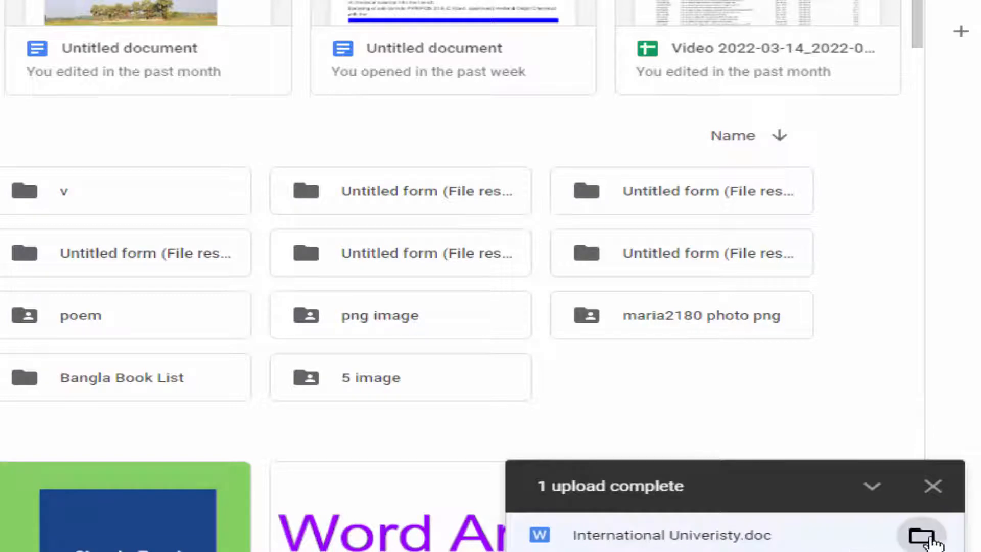
mouse_move(923, 535)
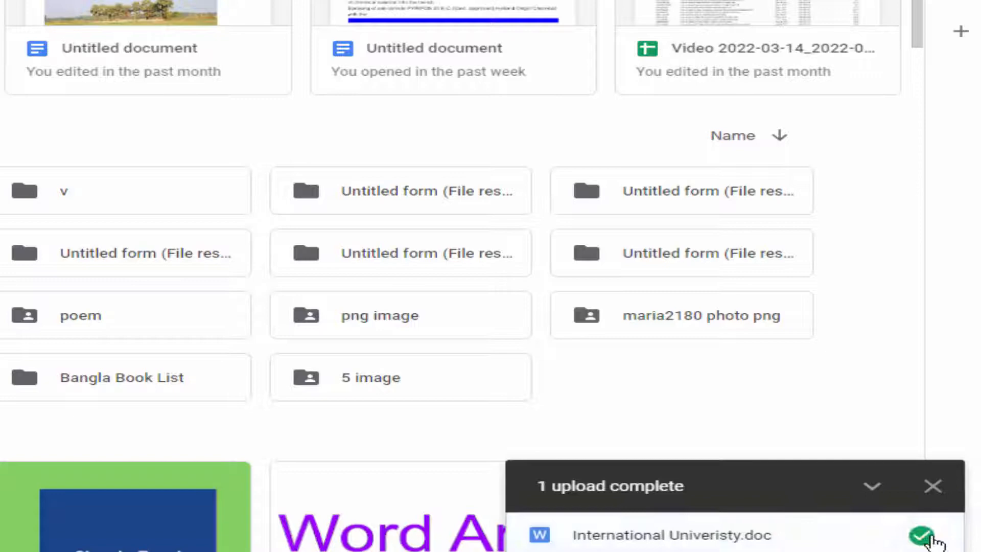
mouse_move(922, 535)
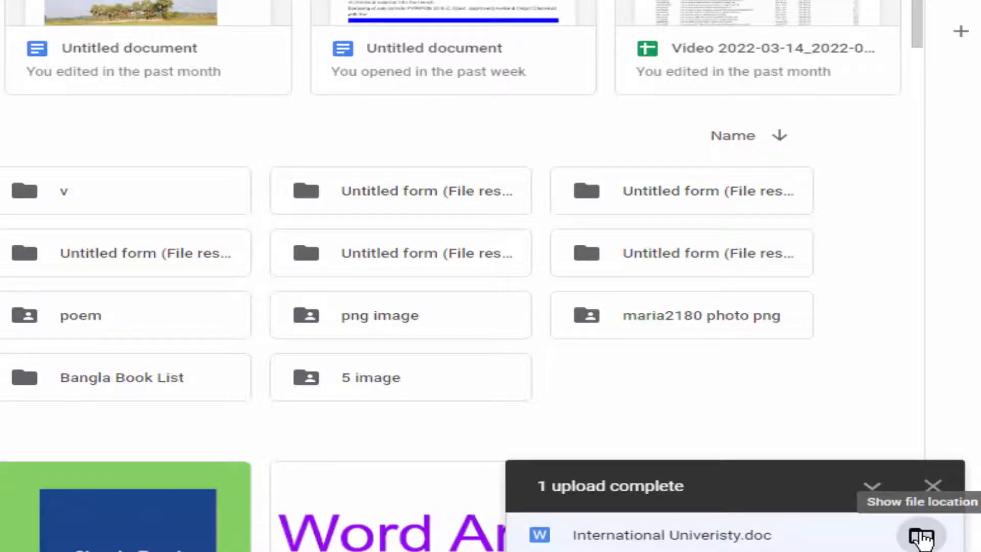
mouse_move(490, 286)
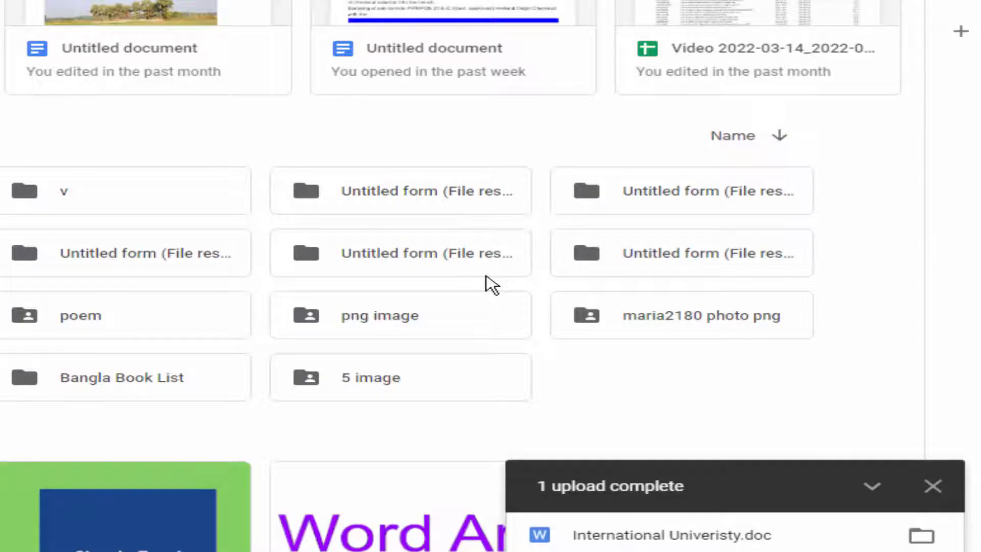
Scroll the Drive view toward the uploaded Word file under Suggested
scroll("down", 3)
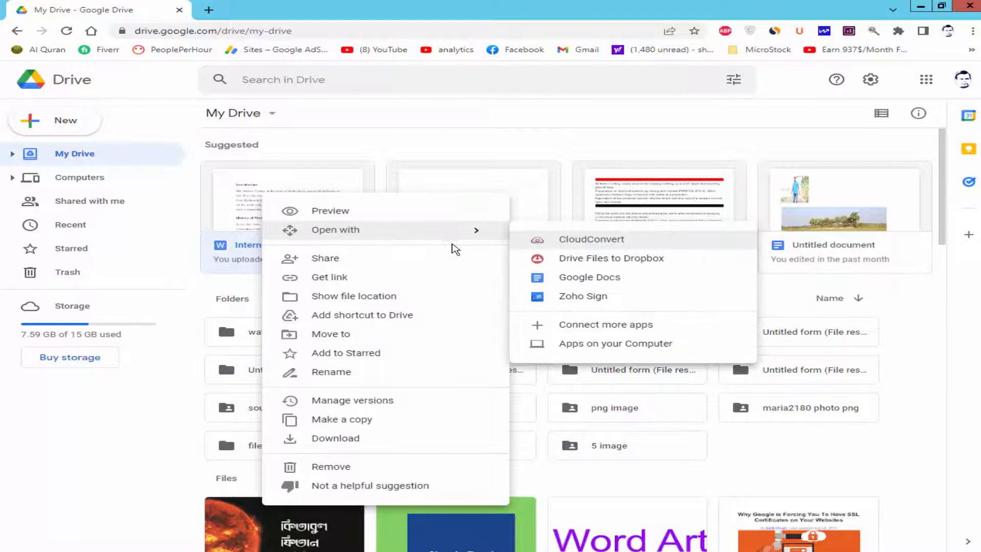
mouse_move(655, 281)
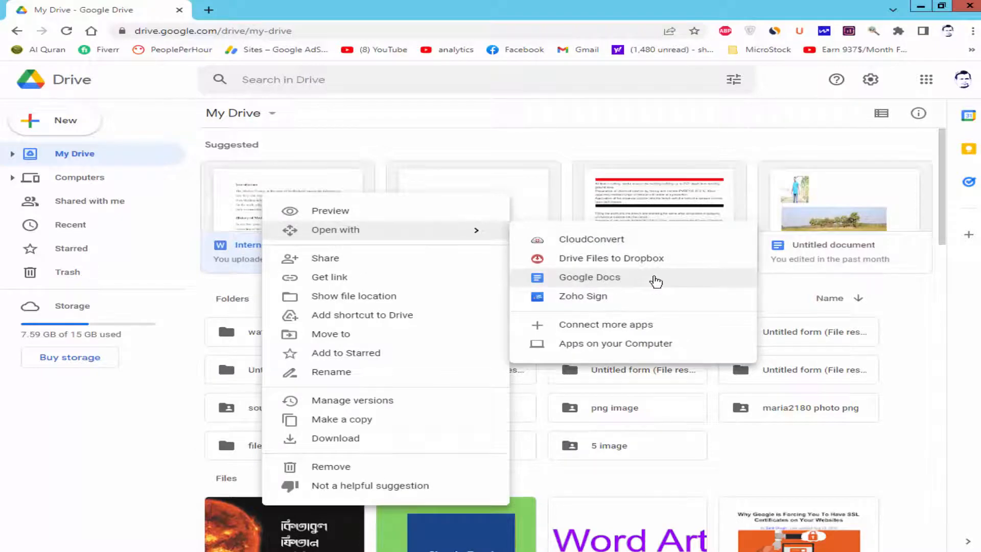
Open the Word file in Google Docs and select the Introduction heading for enlarging
left_click(589, 277)
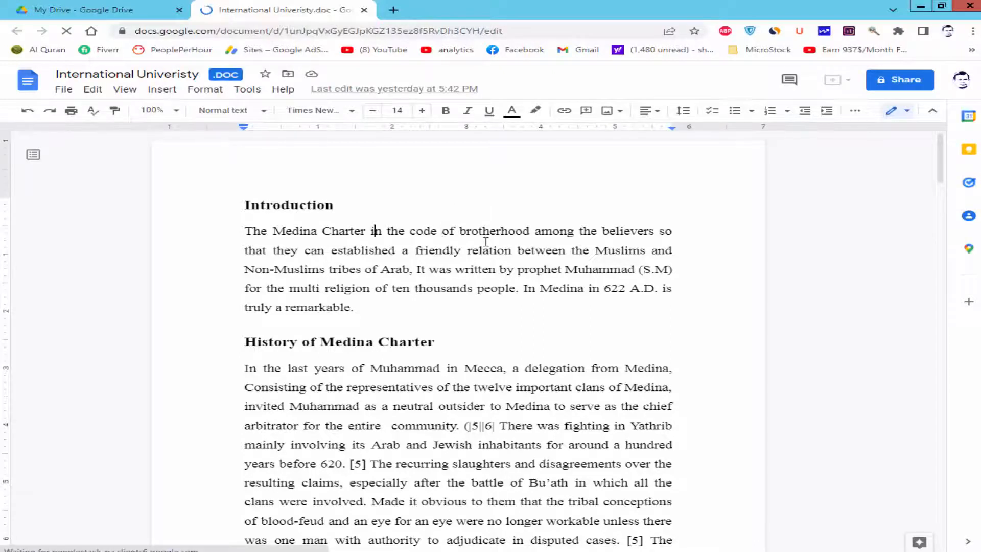
left_click_drag(244, 204, 352, 306)
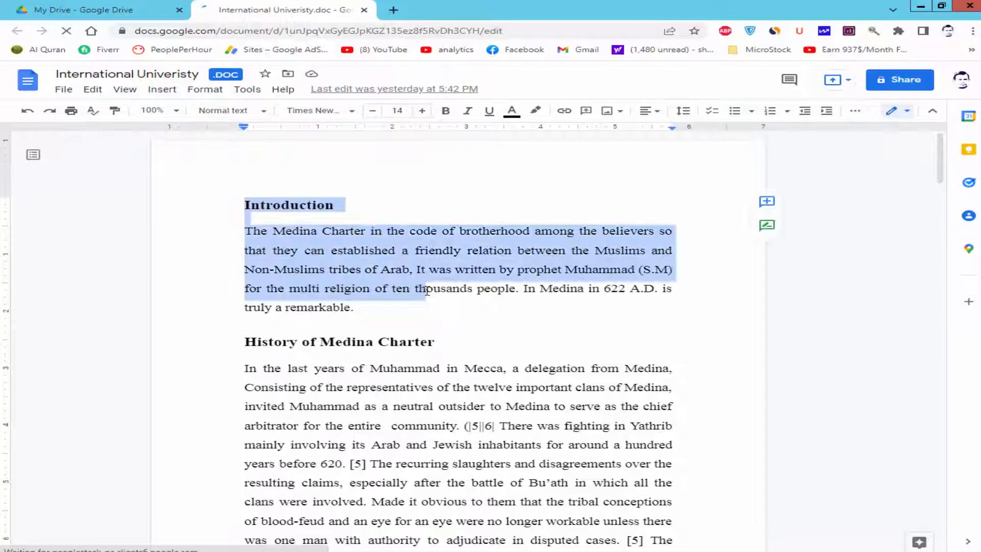
scroll("down", 3)
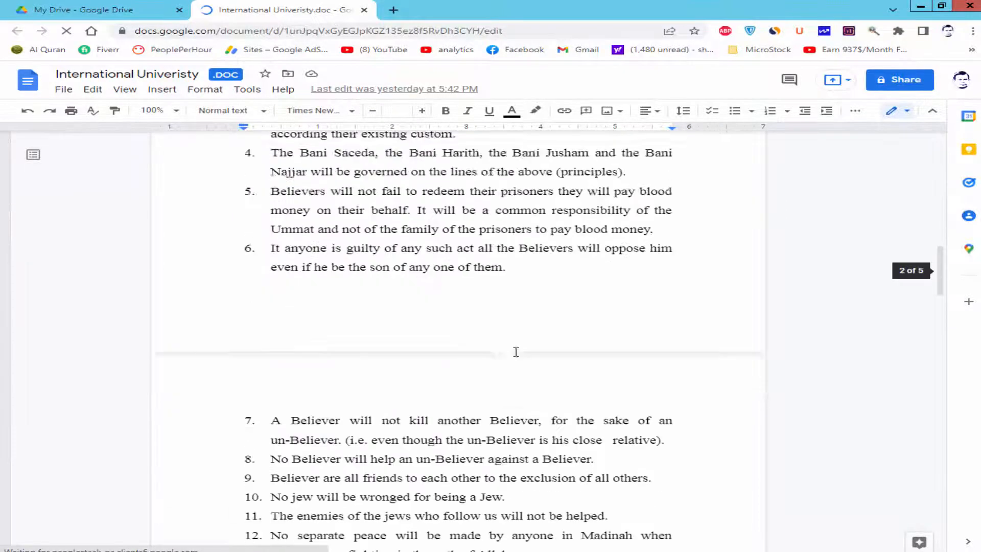
scroll("down", 3)
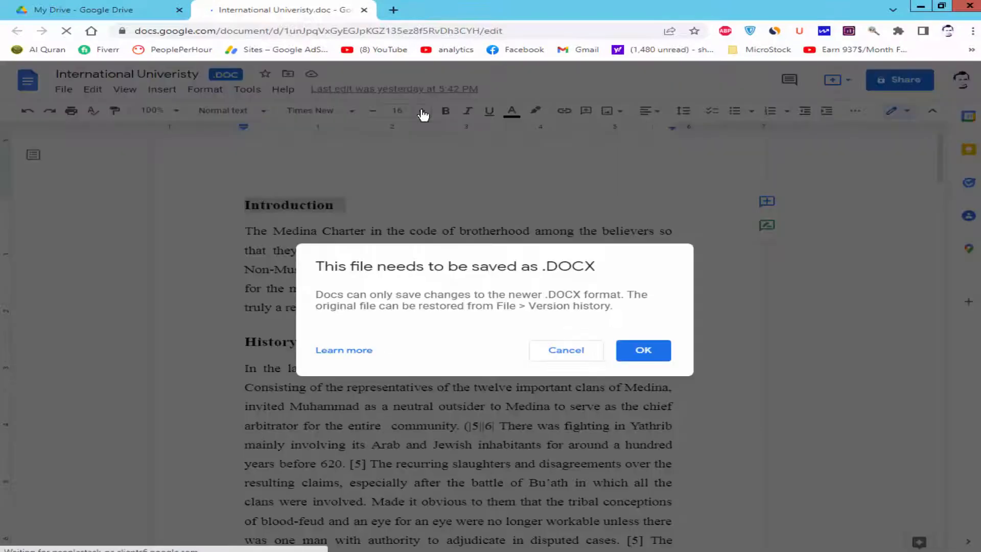
Accept saving as .DOCX and set the History of Medina Charter heading to 96
left_click(643, 349)
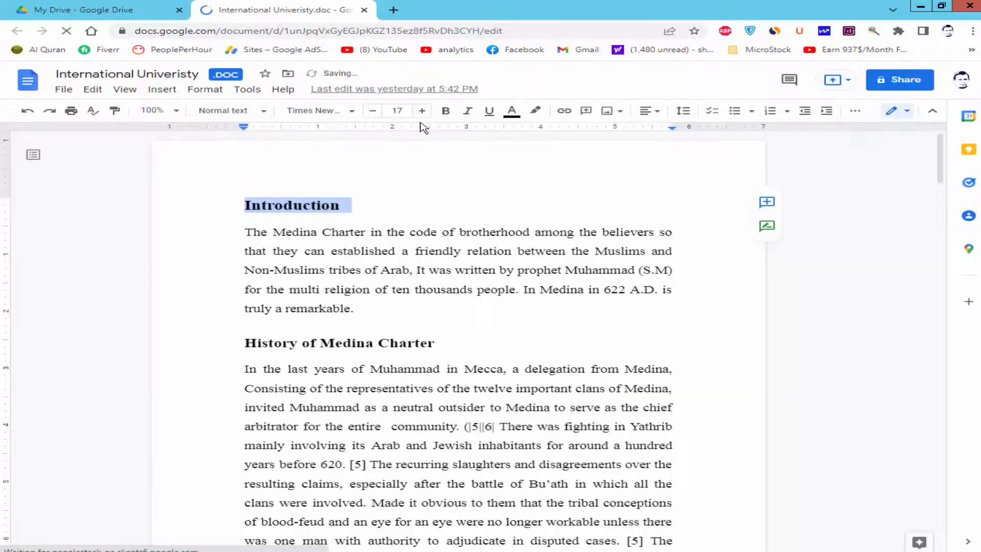
left_click(397, 111)
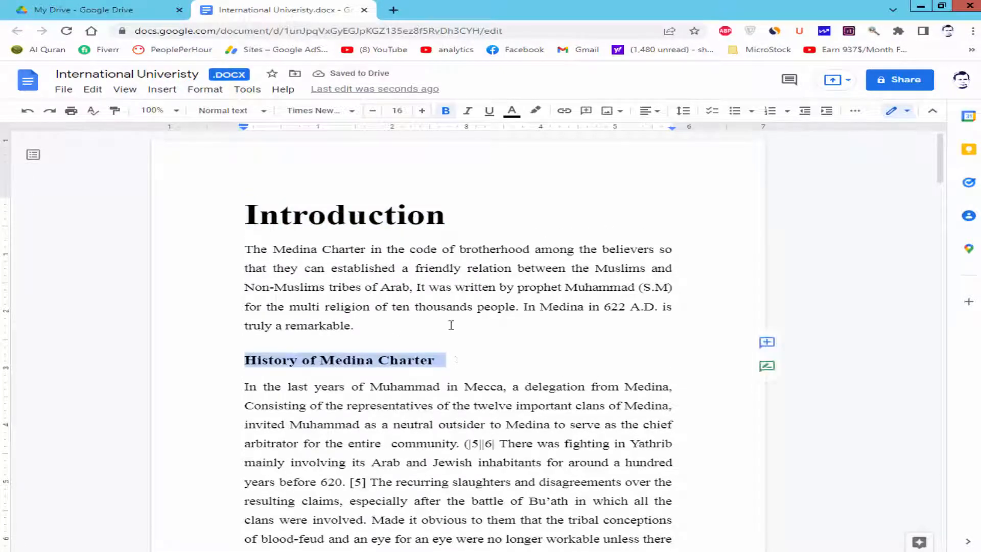
left_click(397, 111)
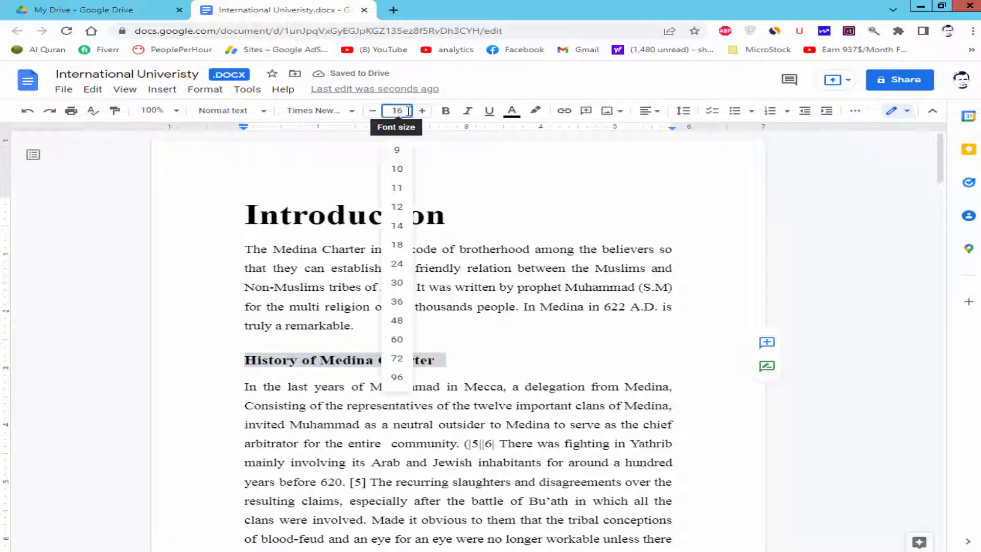
left_click(396, 377)
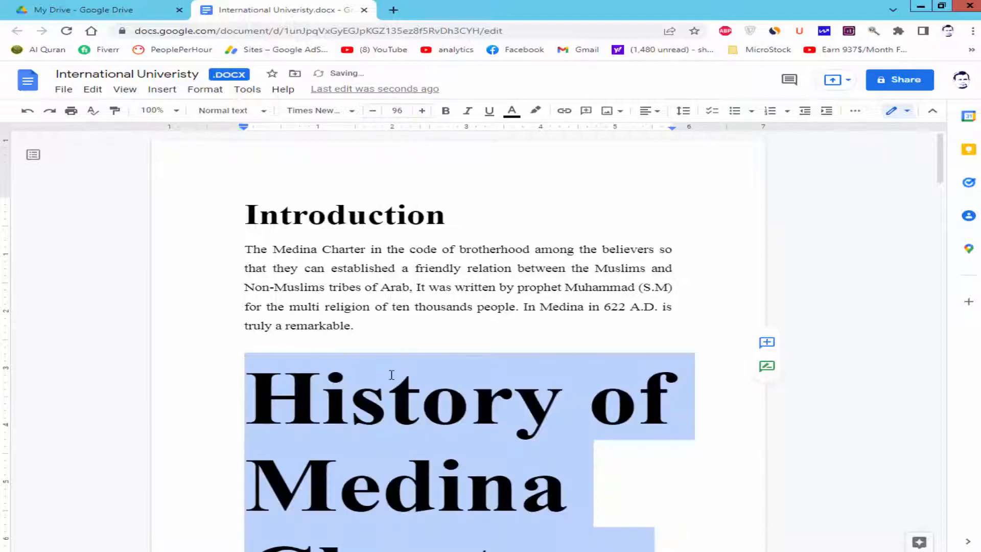
Reduce the History of Medina Charter heading font size to 50
left_click(396, 111)
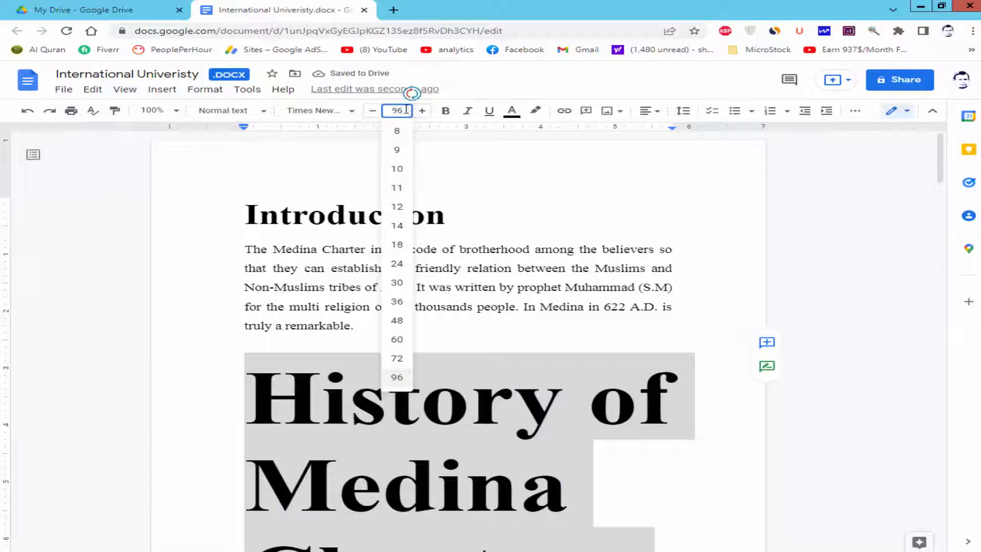
type("50")
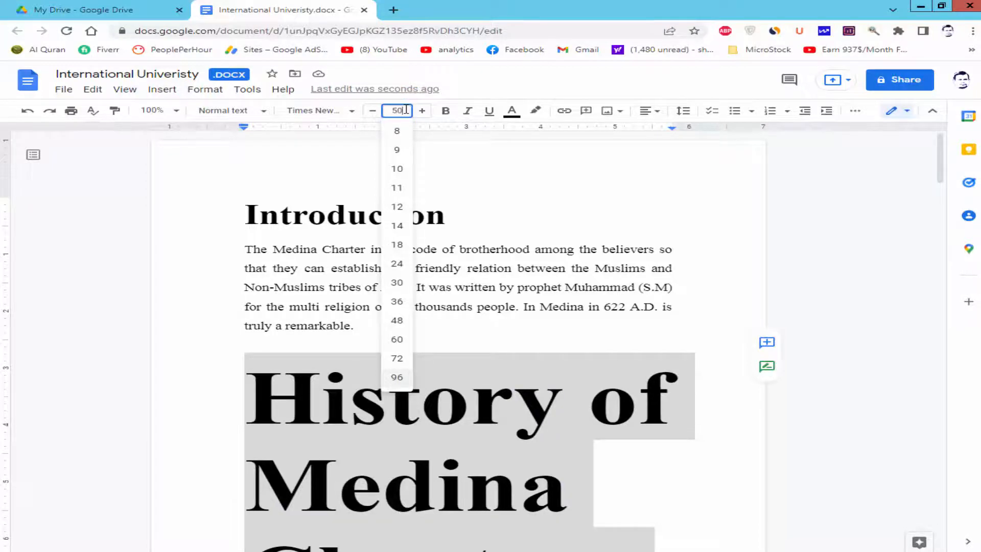
left_click(396, 225)
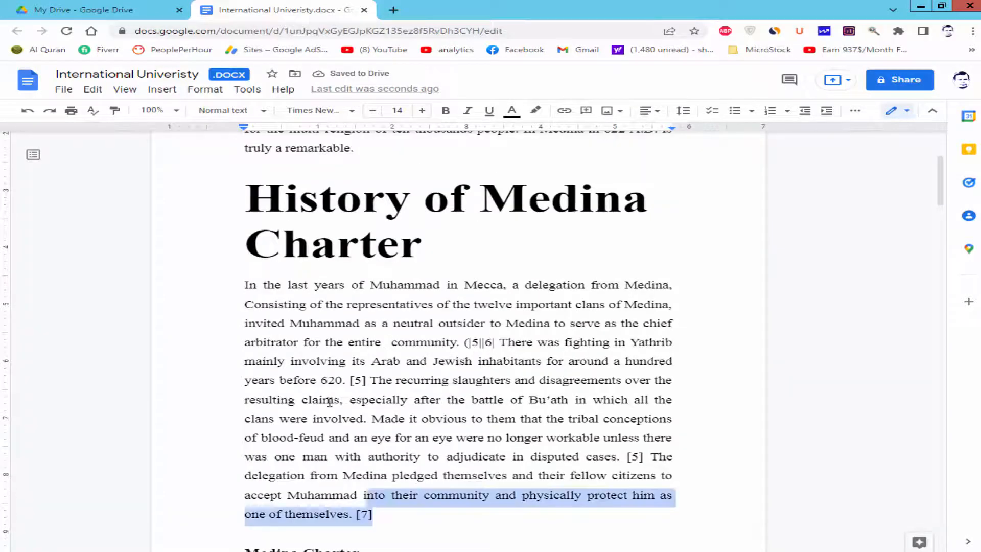
Color the paragraph under History of Medina Charter red and scroll toward Conclusion
left_click(511, 111)
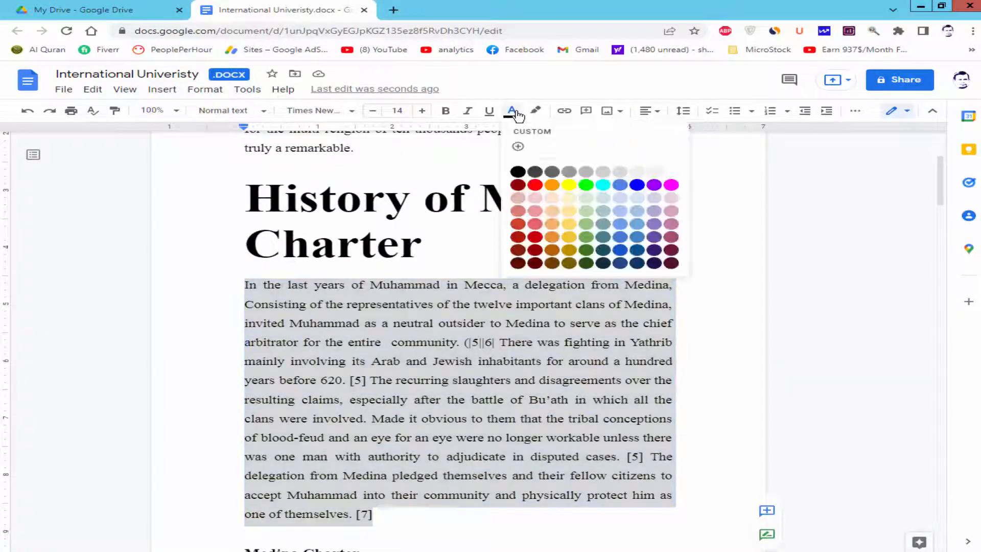
left_click(535, 184)
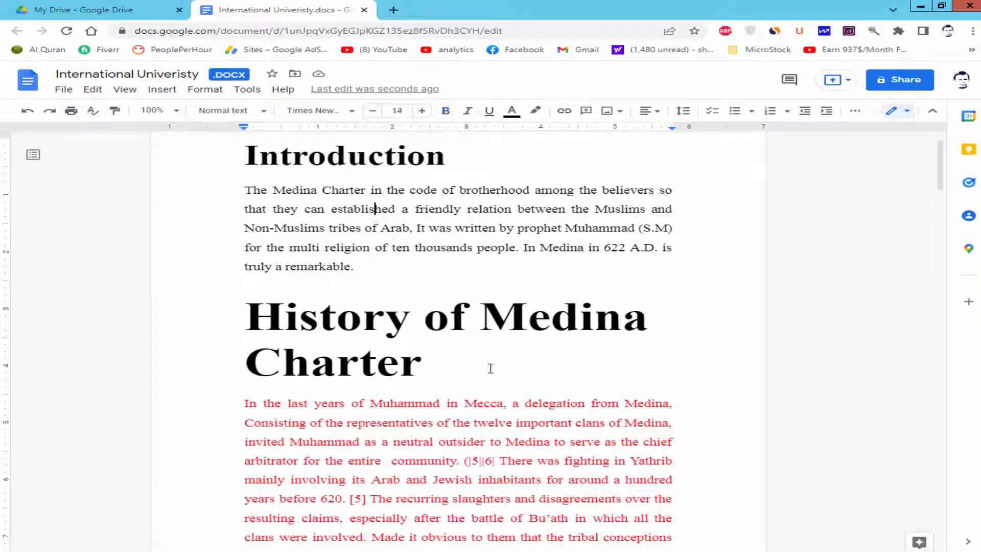
scroll("down", 3)
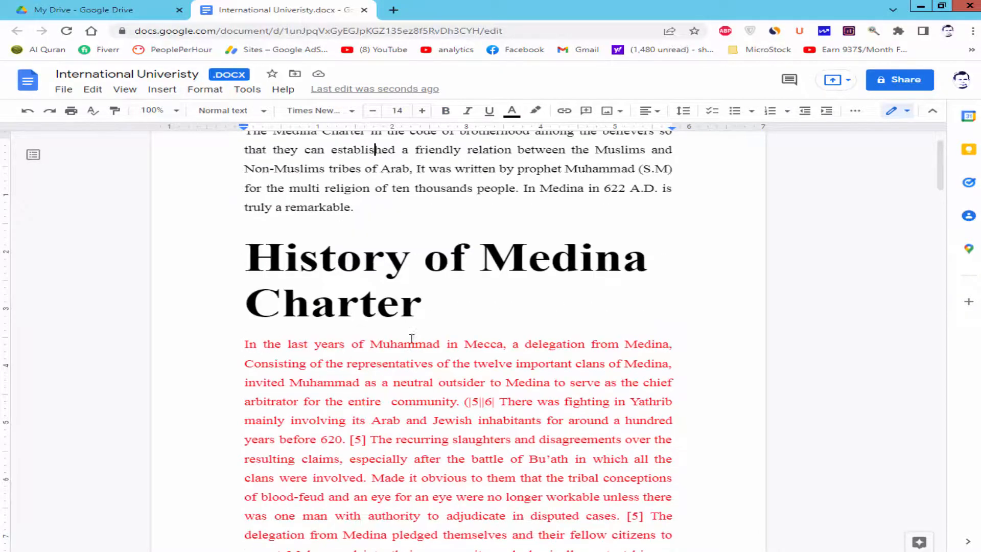
scroll("down", 3)
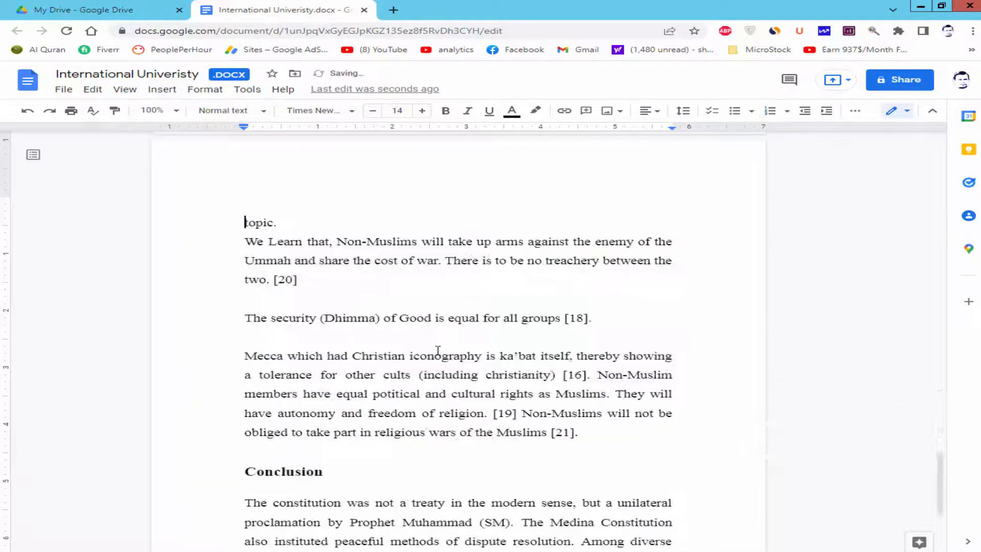
scroll("down", 3)
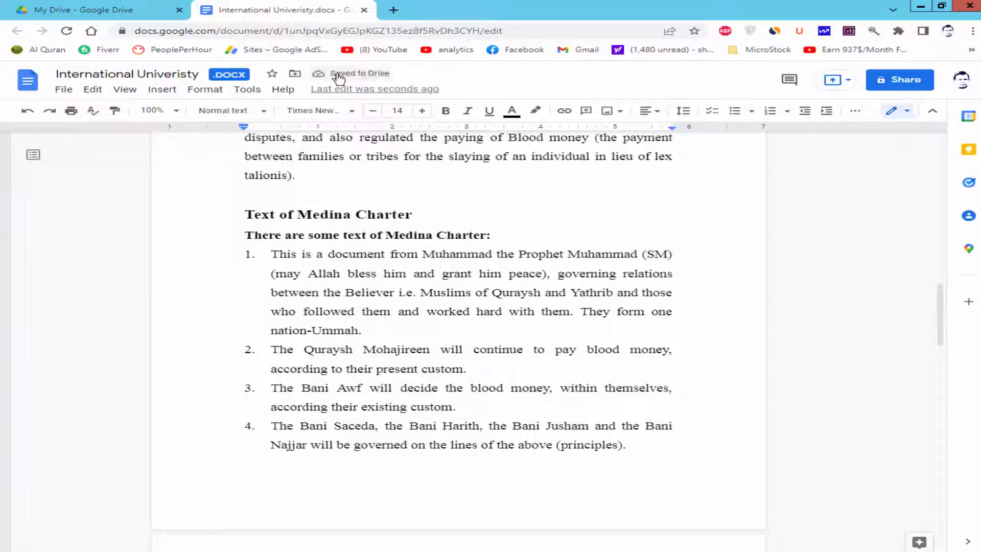
mouse_move(359, 73)
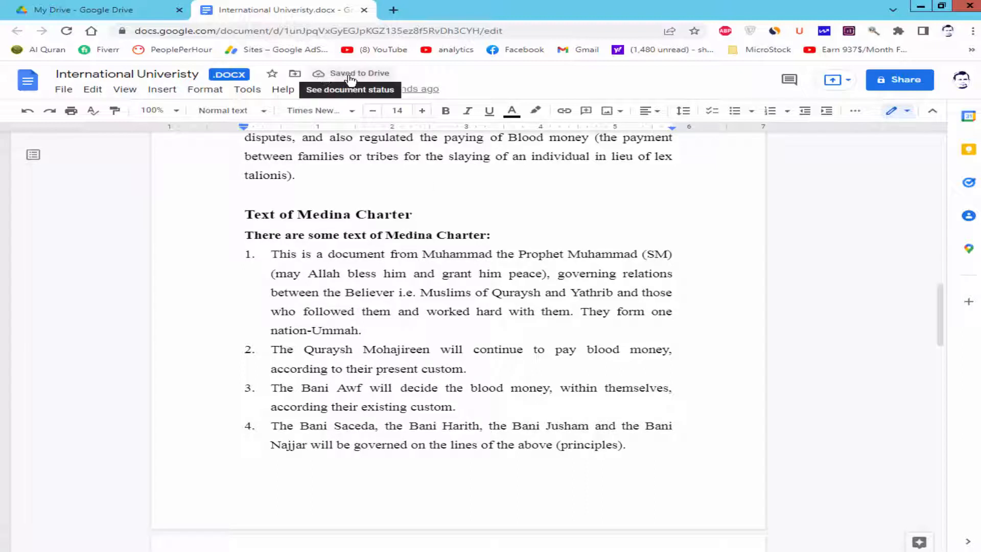
left_click(318, 73)
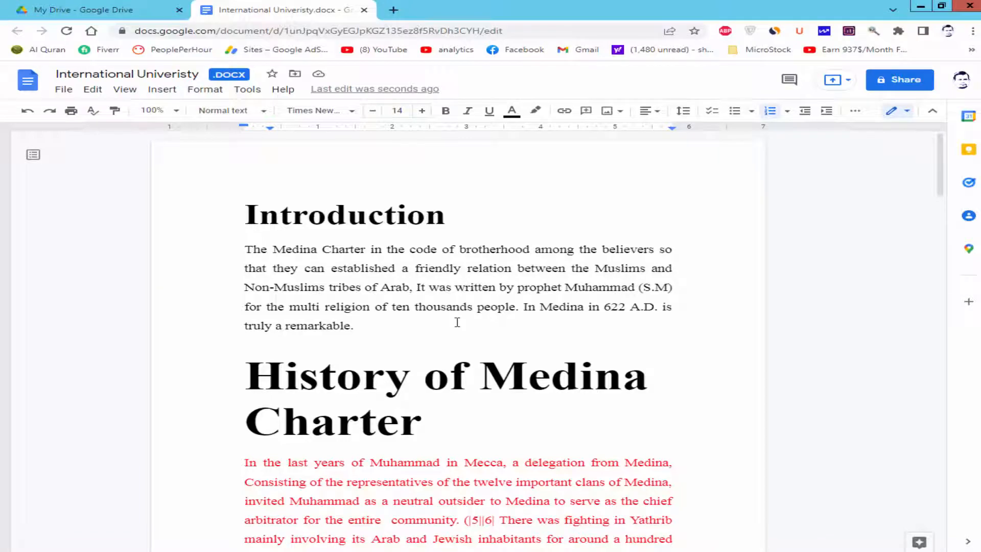
scroll("down", 3)
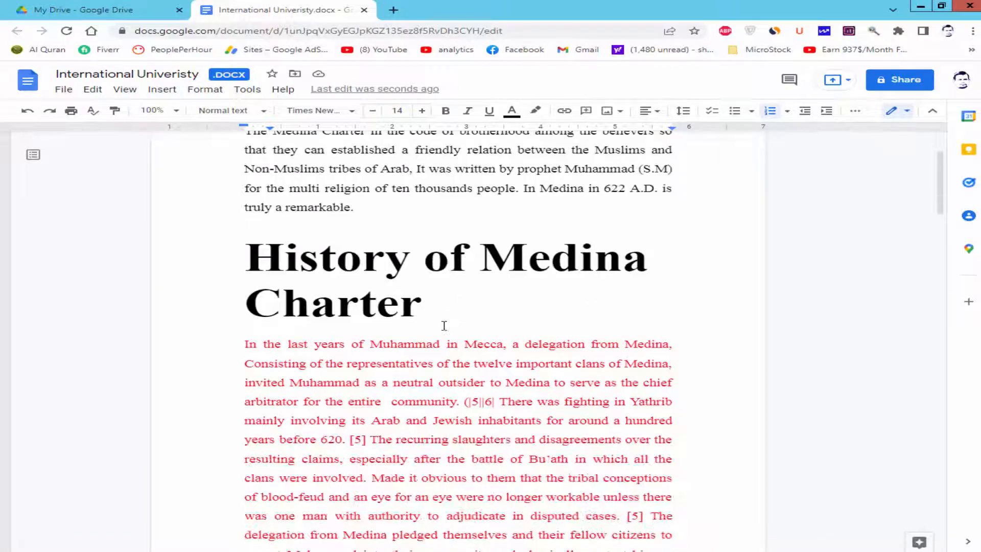